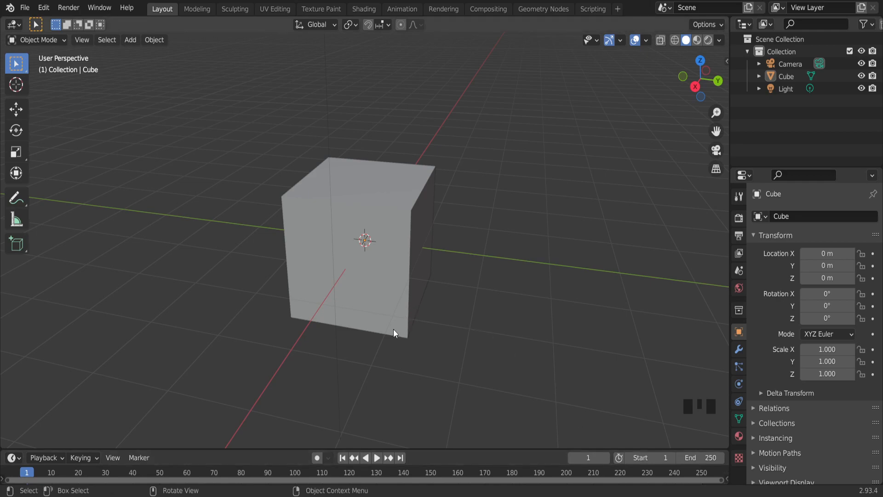
- Orbit the viewport around the default cube to view it from a couple of angles
drag(394, 332, 412, 318)
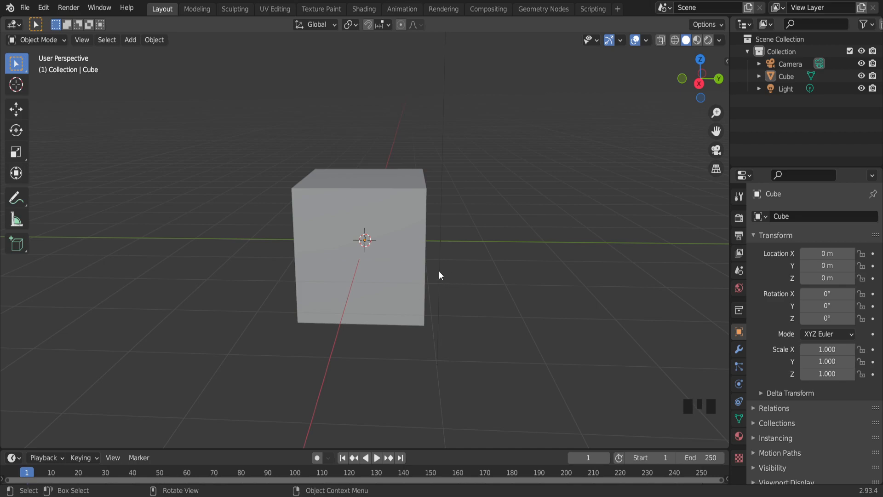
drag(439, 276, 406, 268)
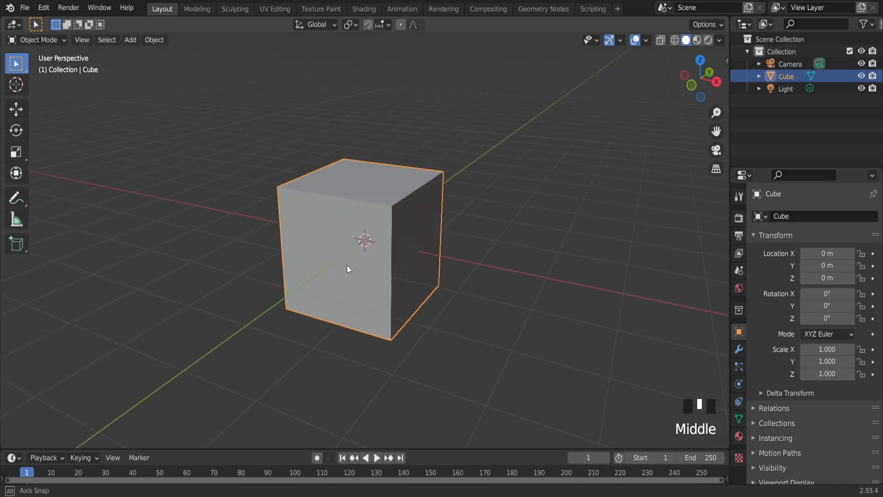
- Switch the cube from Object Mode into Edit Mode via the viewport mode dropdown
click(37, 39)
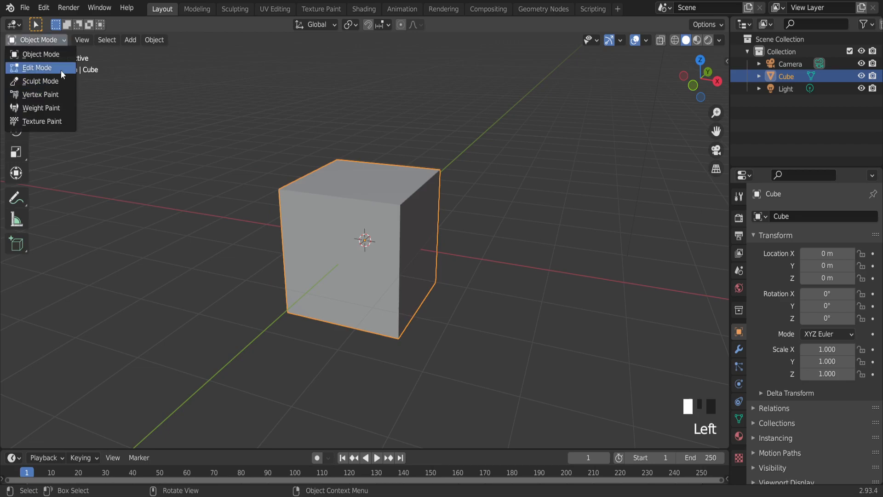
click(37, 68)
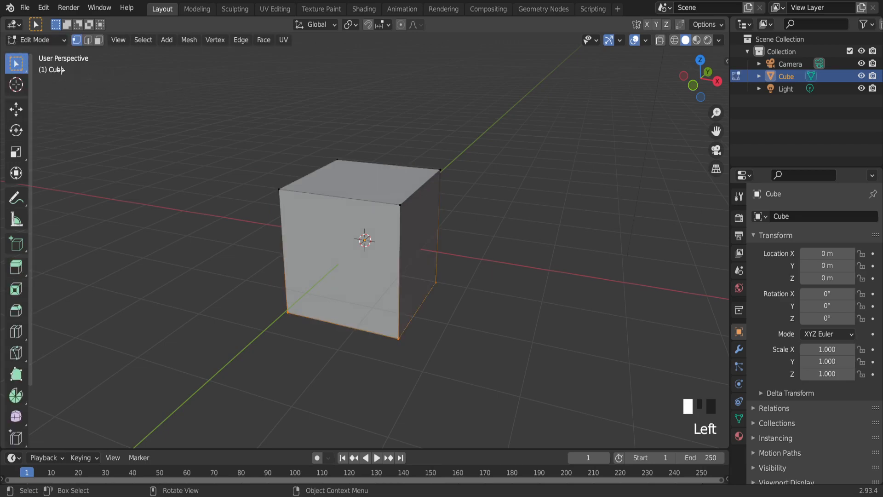
key(Tab)
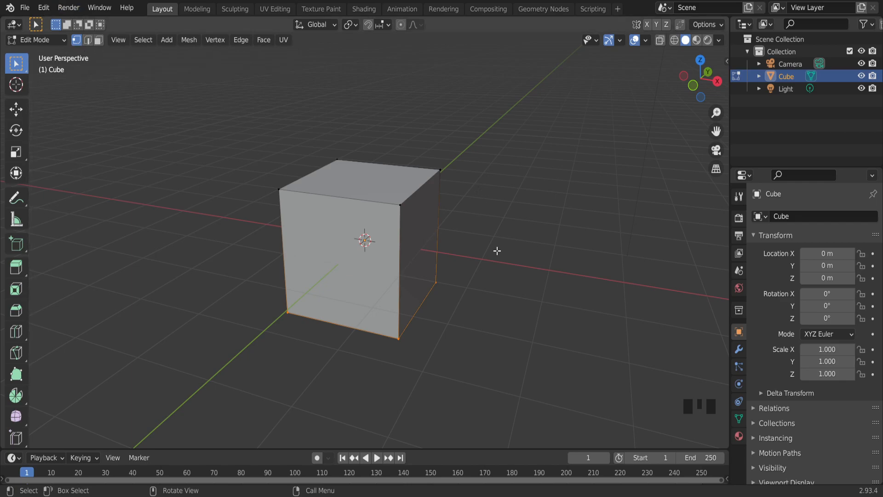
- Change mesh select mode from vertices to edges
click(86, 40)
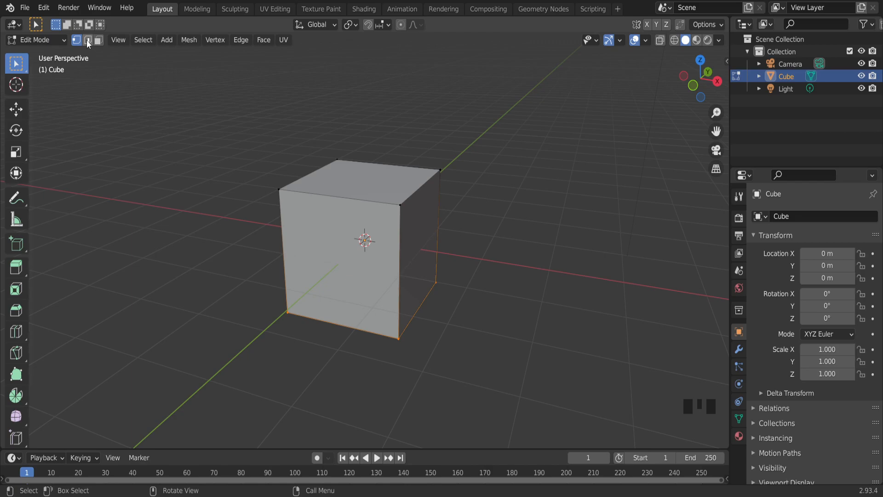
mouse_move(88, 41)
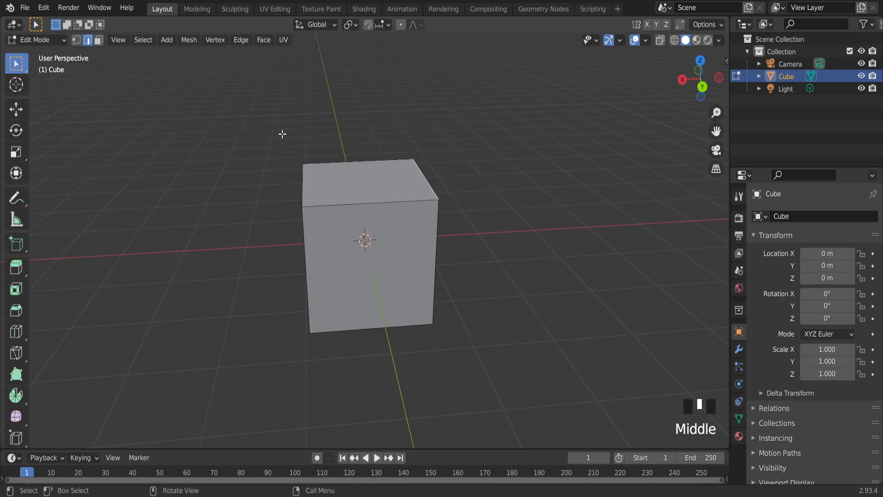
mouse_move(364, 241)
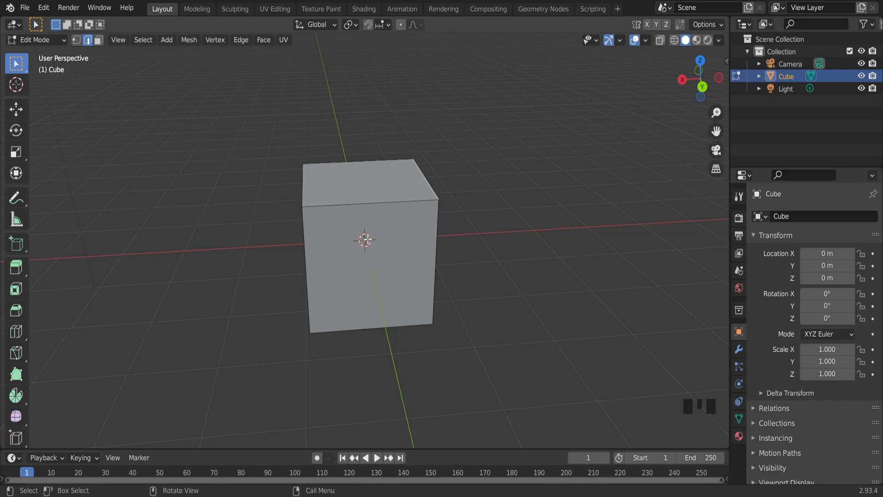
- Change mesh select mode to faces with the 3 key after viewing the cube's corner
drag(366, 253, 261, 261)
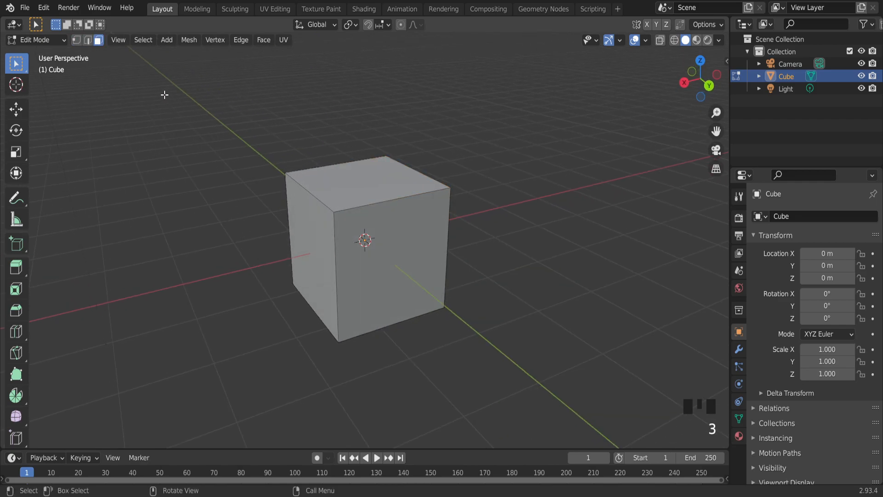
mouse_move(94, 57)
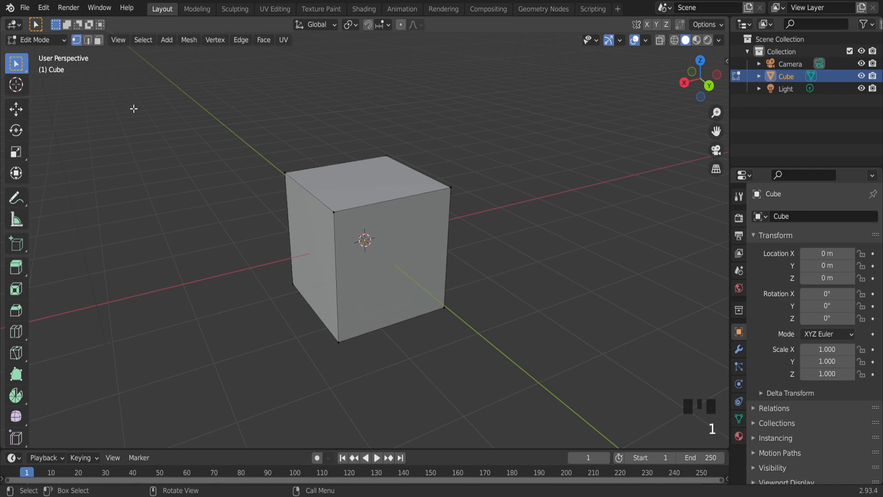
mouse_move(204, 260)
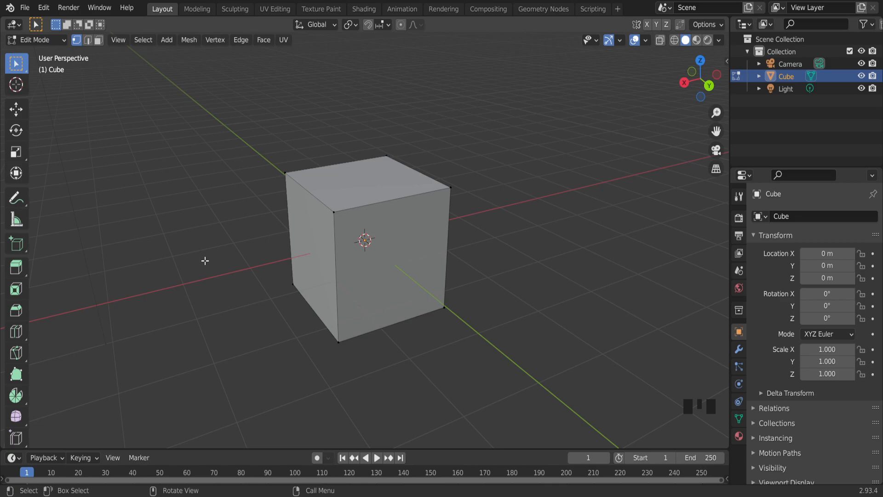
mouse_move(181, 197)
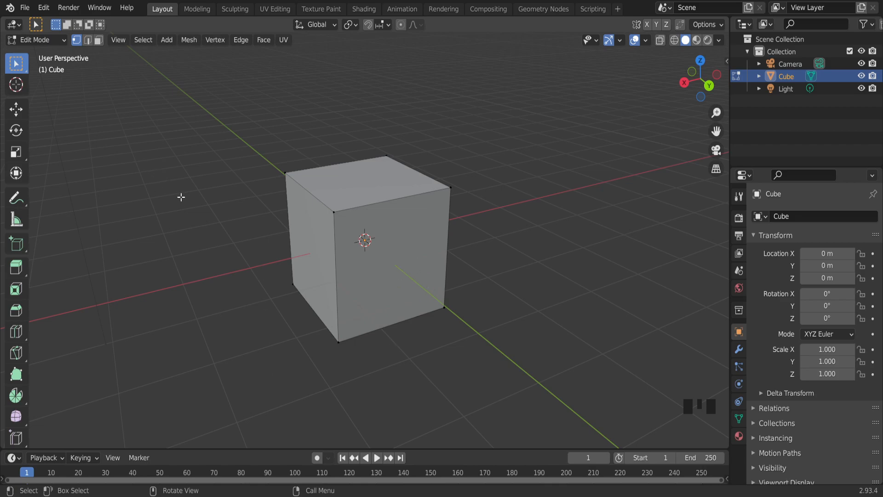
key(3)
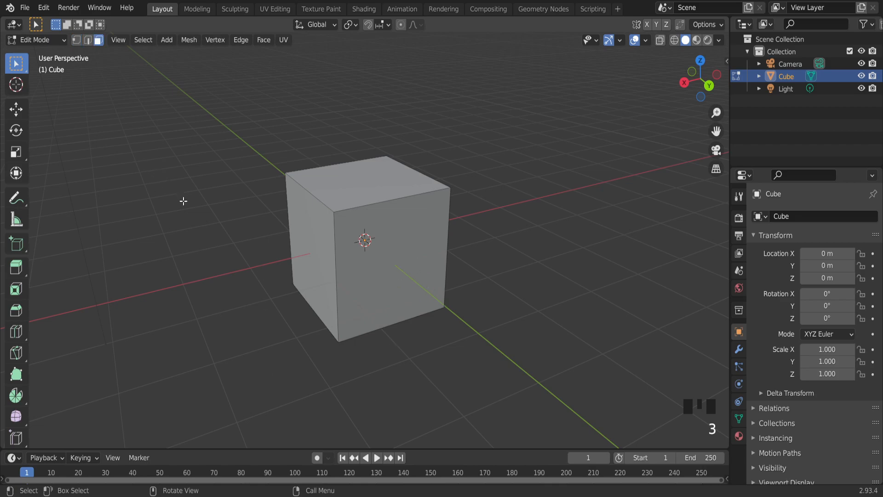
mouse_move(264, 158)
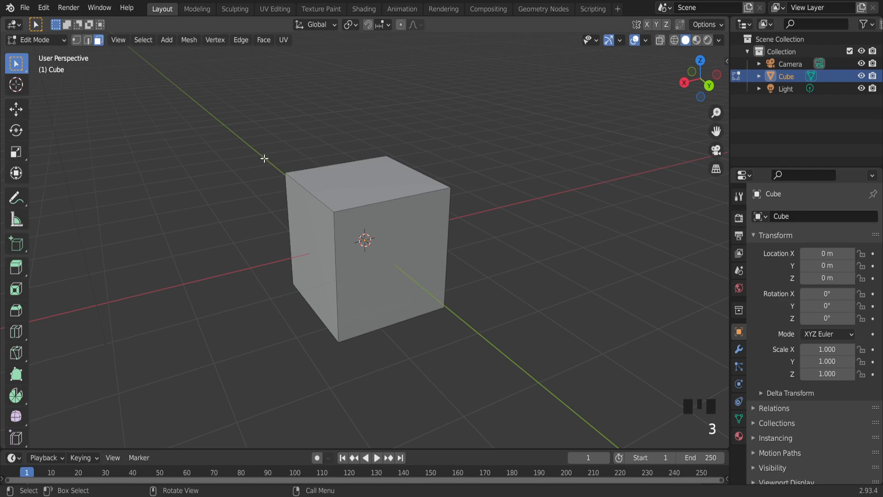
mouse_move(486, 401)
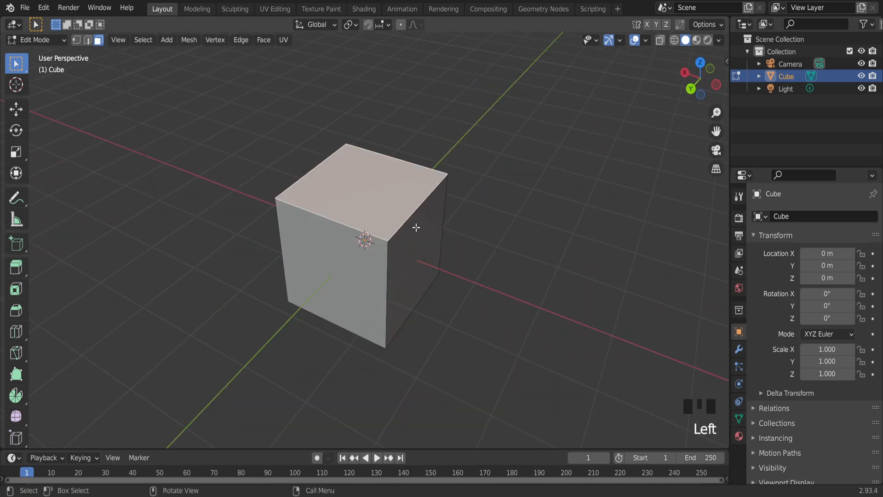
mouse_move(369, 184)
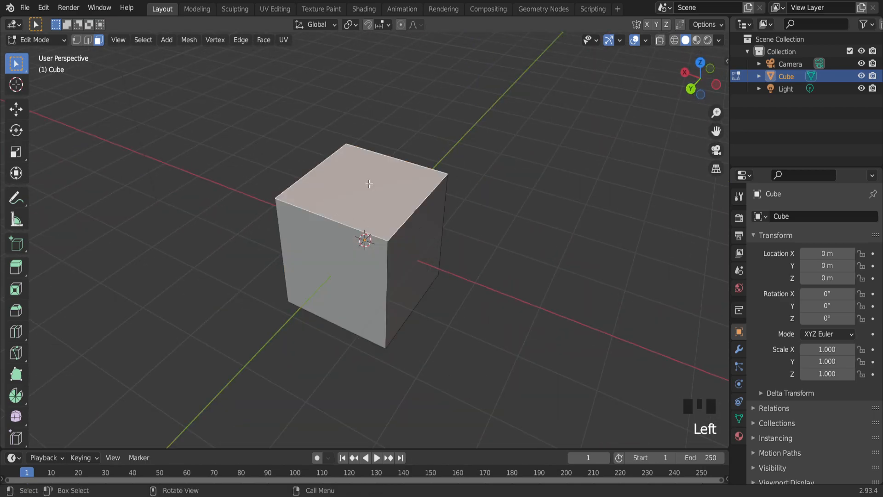